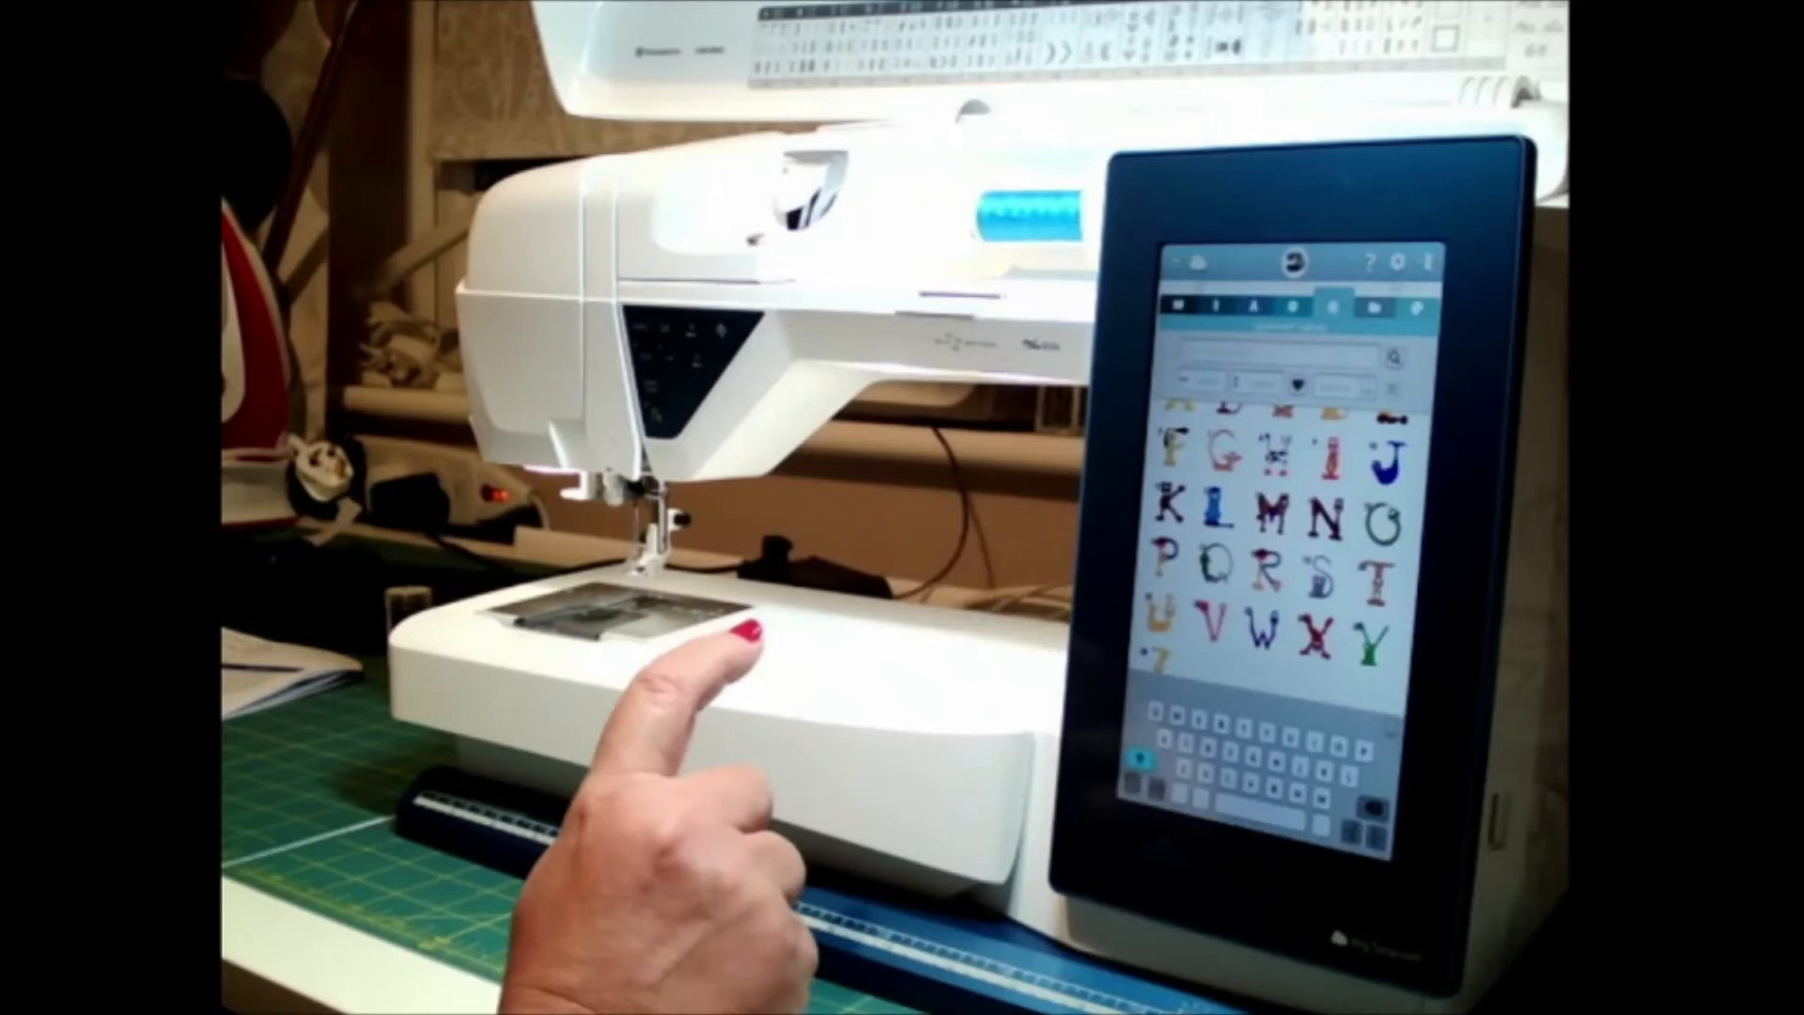
mouse_move(932, 598)
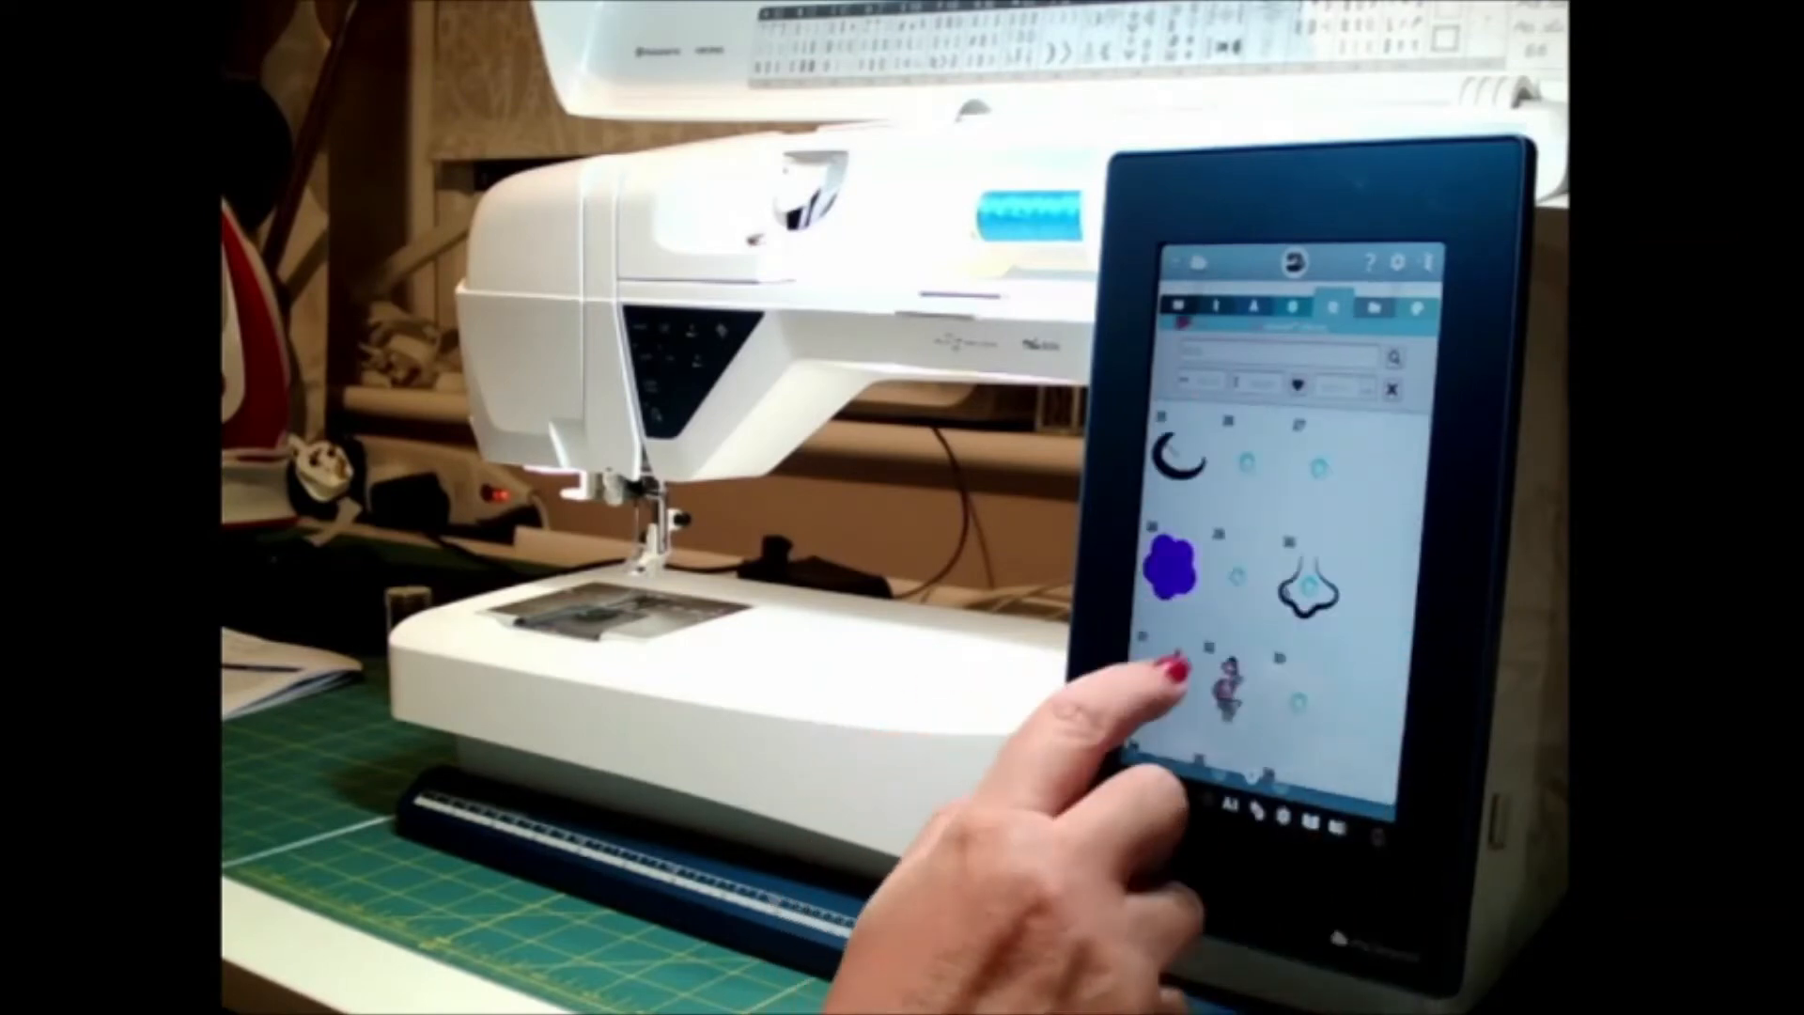
scroll(down, 3)
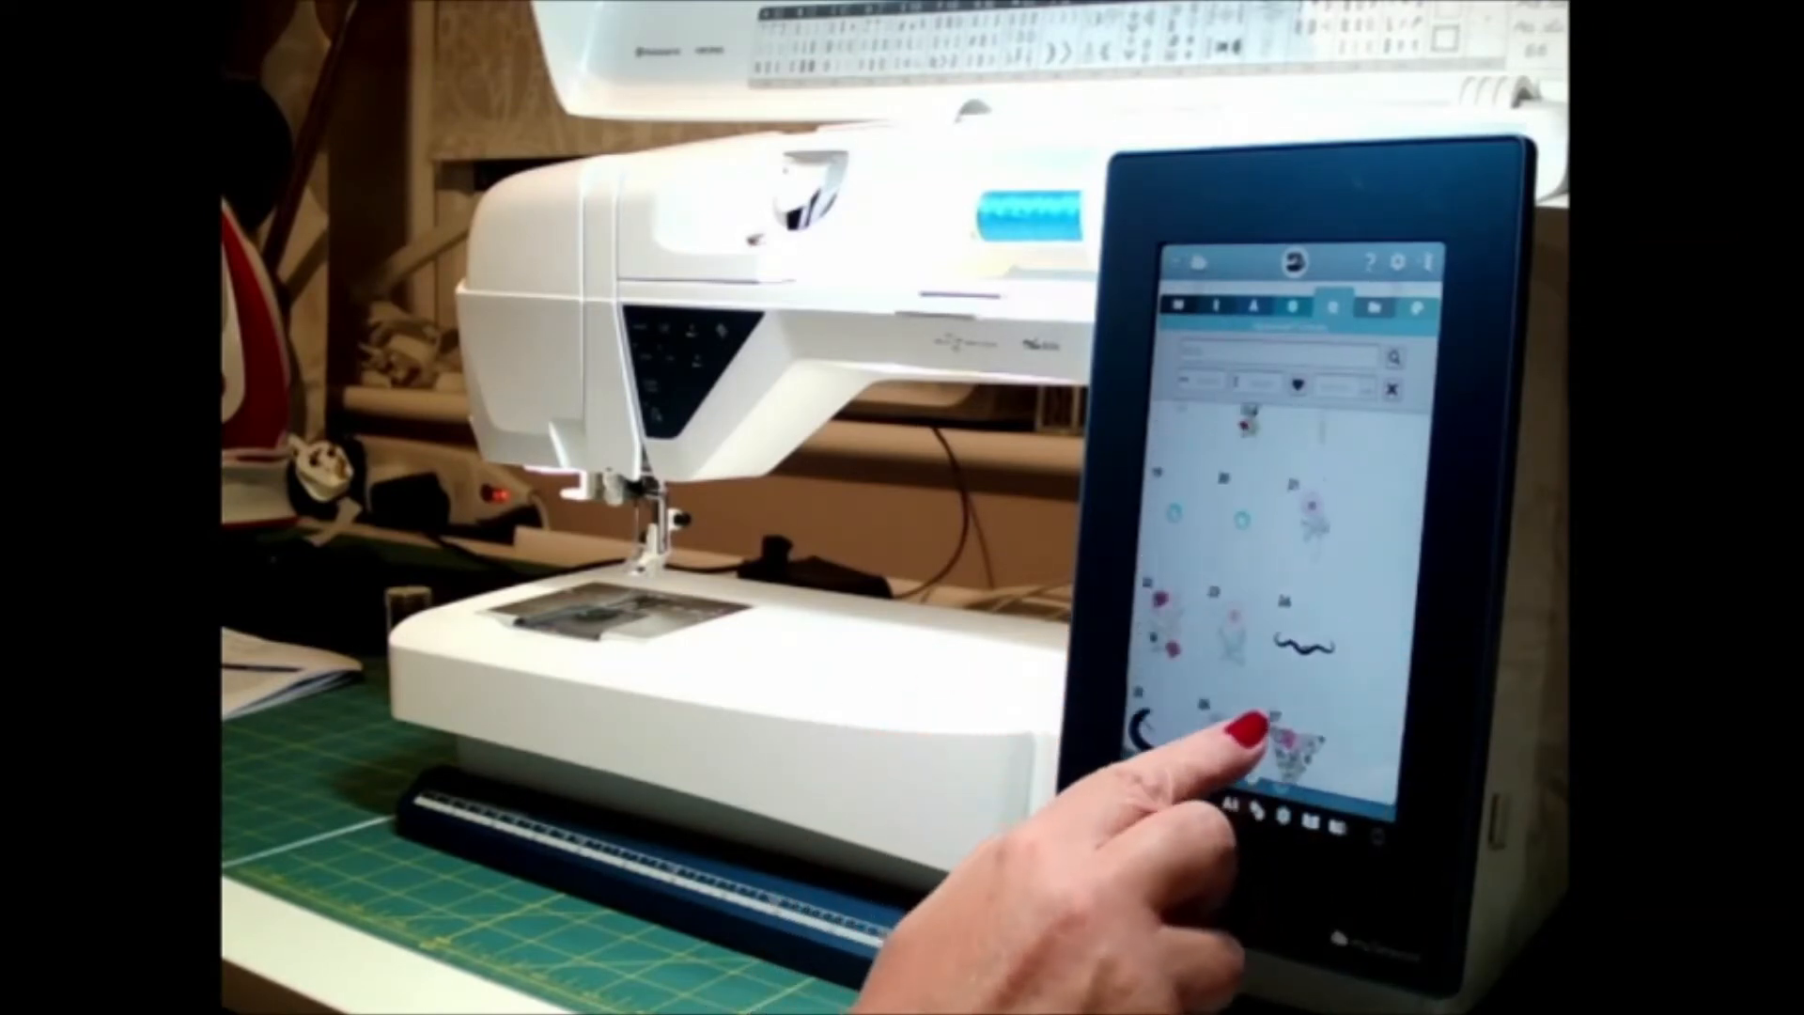